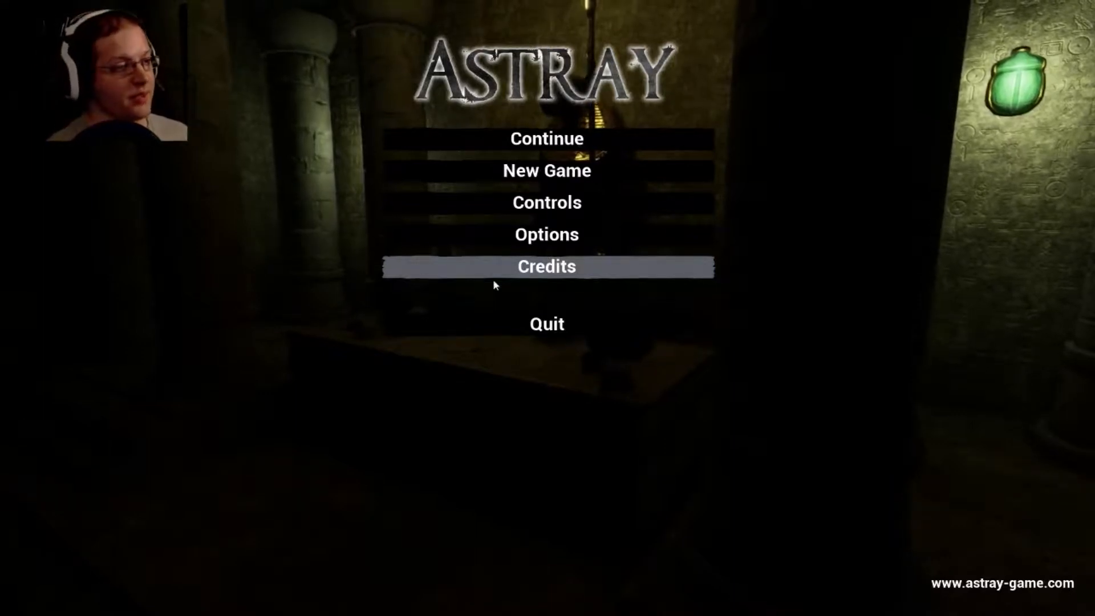
mouse_move(576, 219)
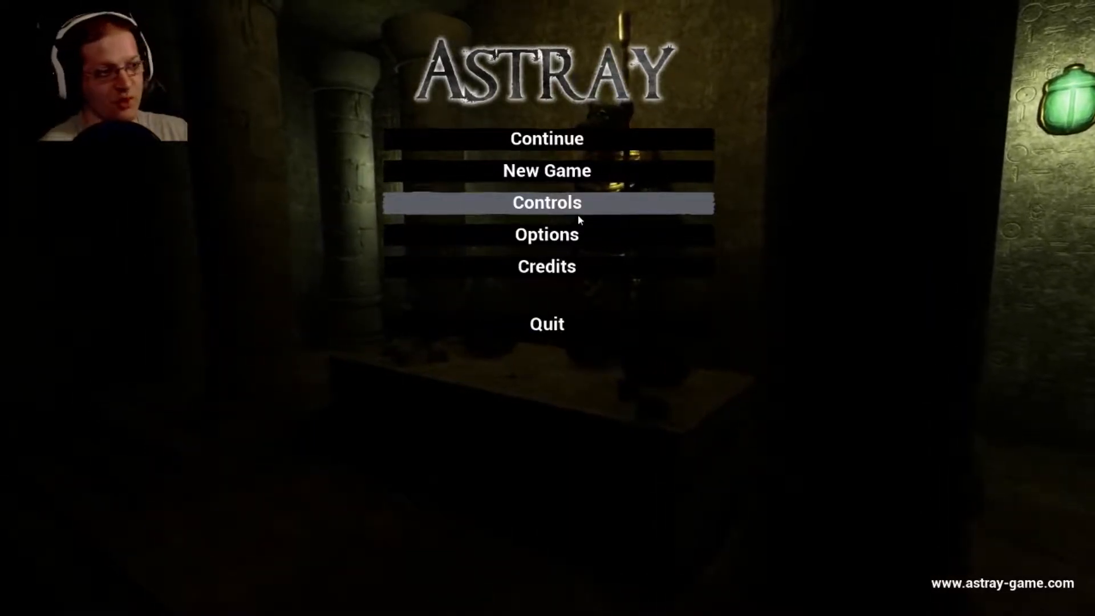
mouse_move(547, 170)
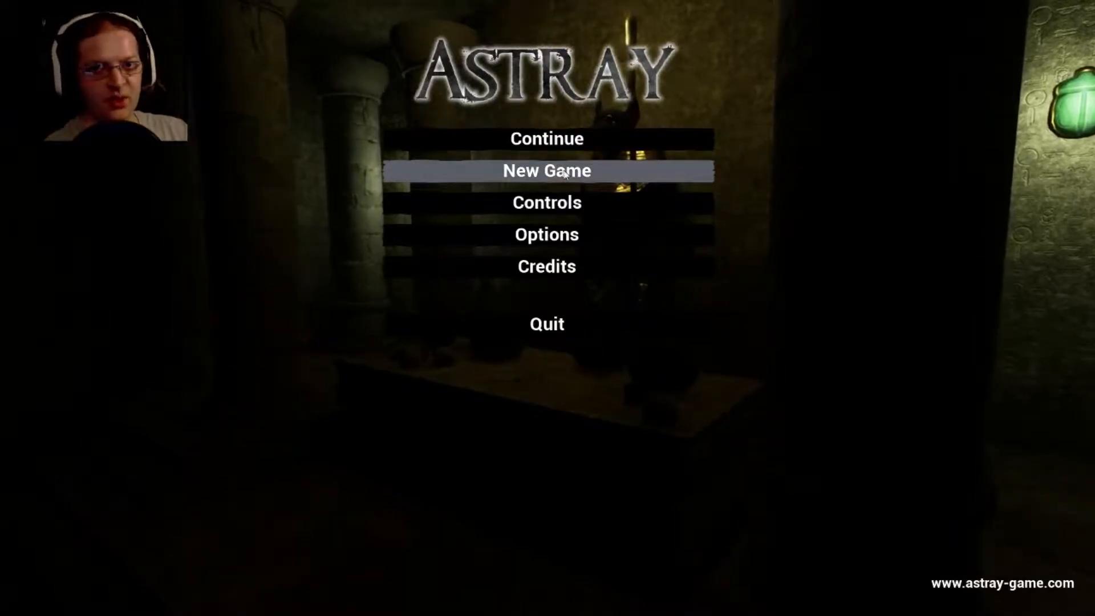
- Start a fresh game over the old save, switch on the flashlight and read the desk letter
click(546, 170)
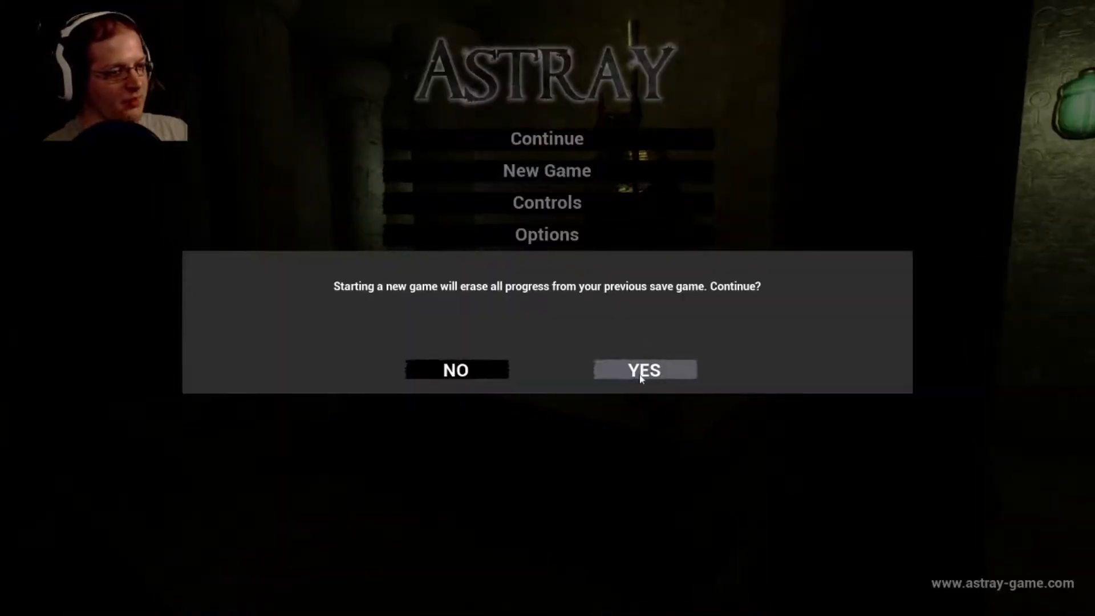
click(642, 370)
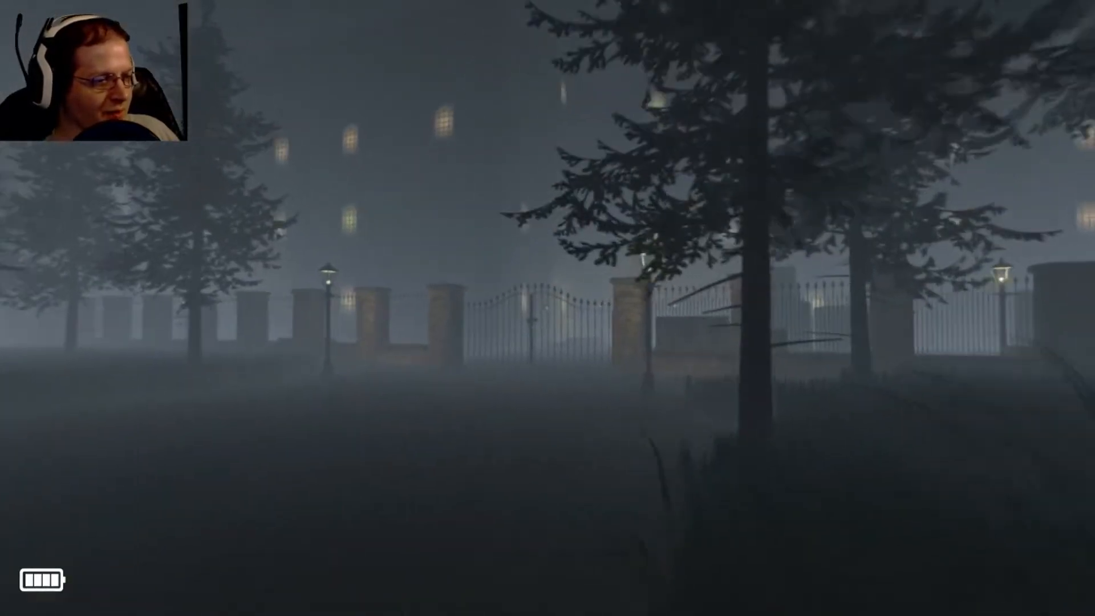
mouse_move(547, 307)
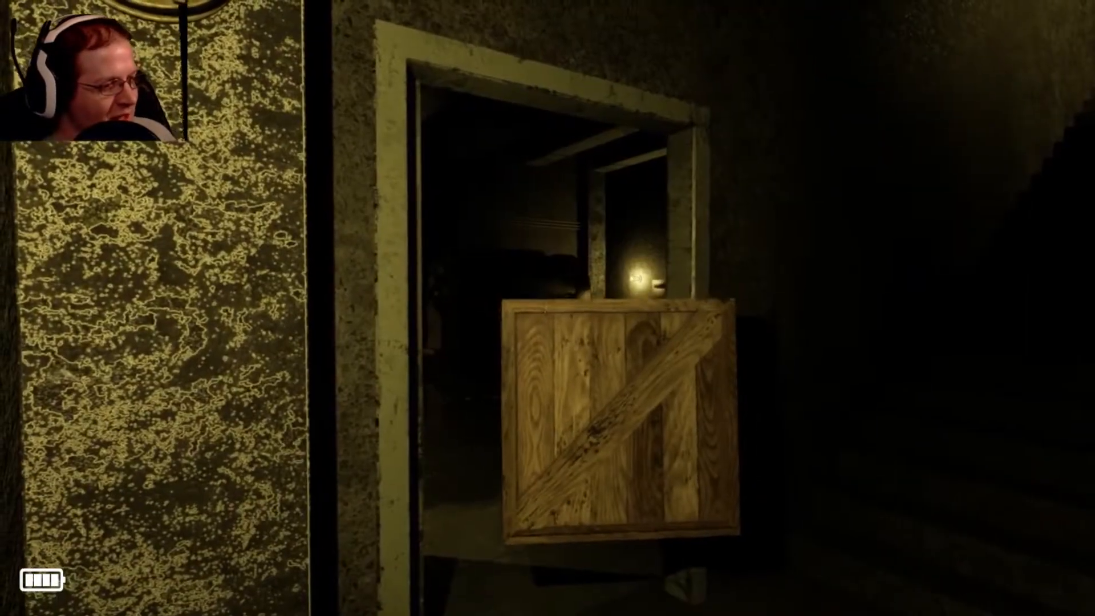
mouse_move(547, 308)
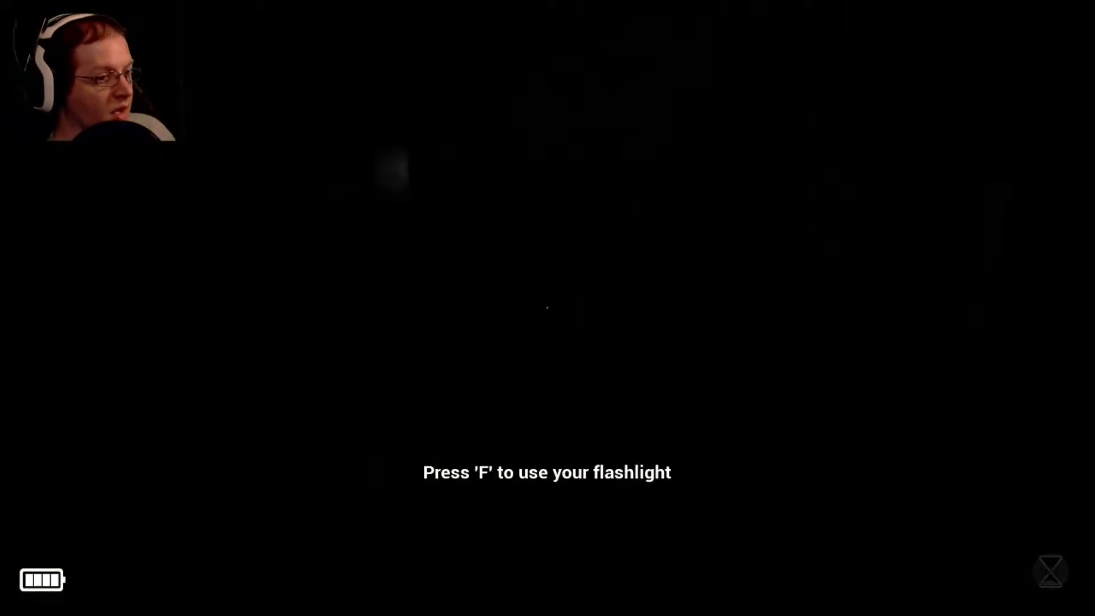
key(f)
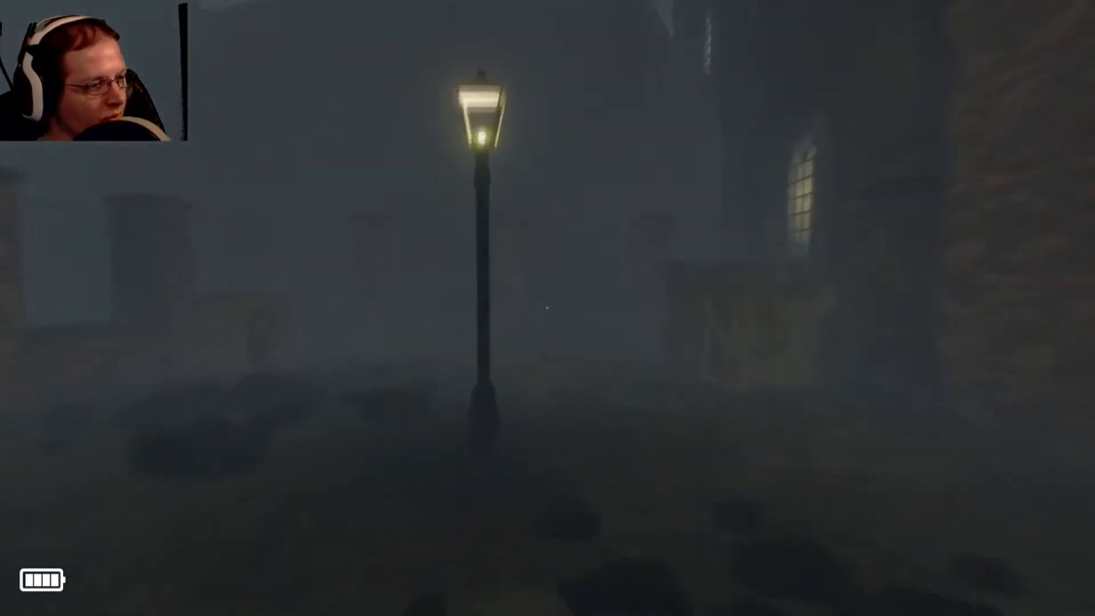
mouse_move(548, 308)
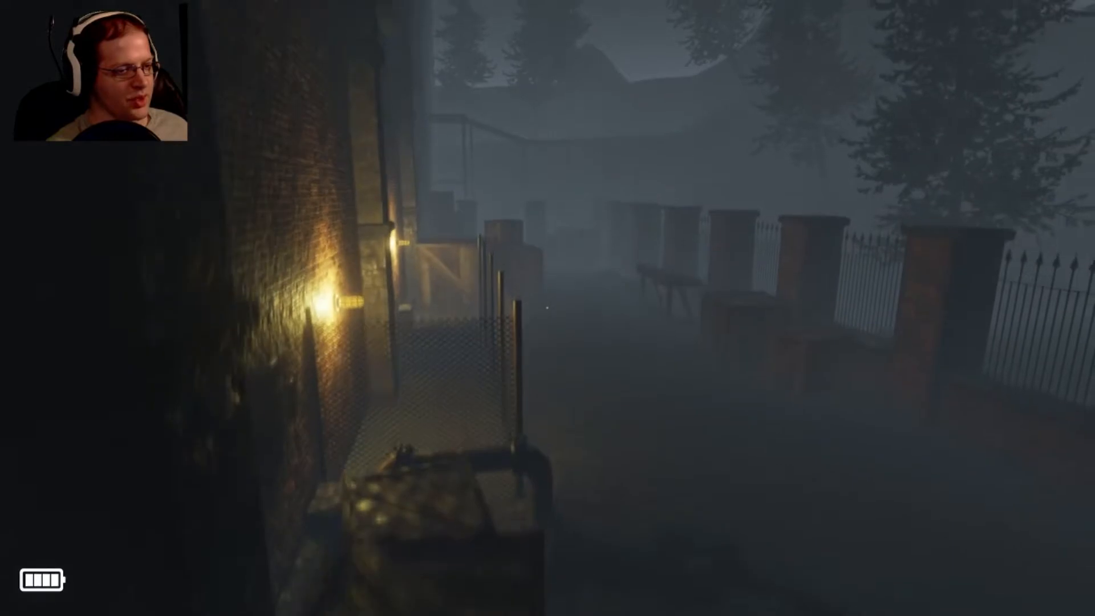
mouse_move(547, 308)
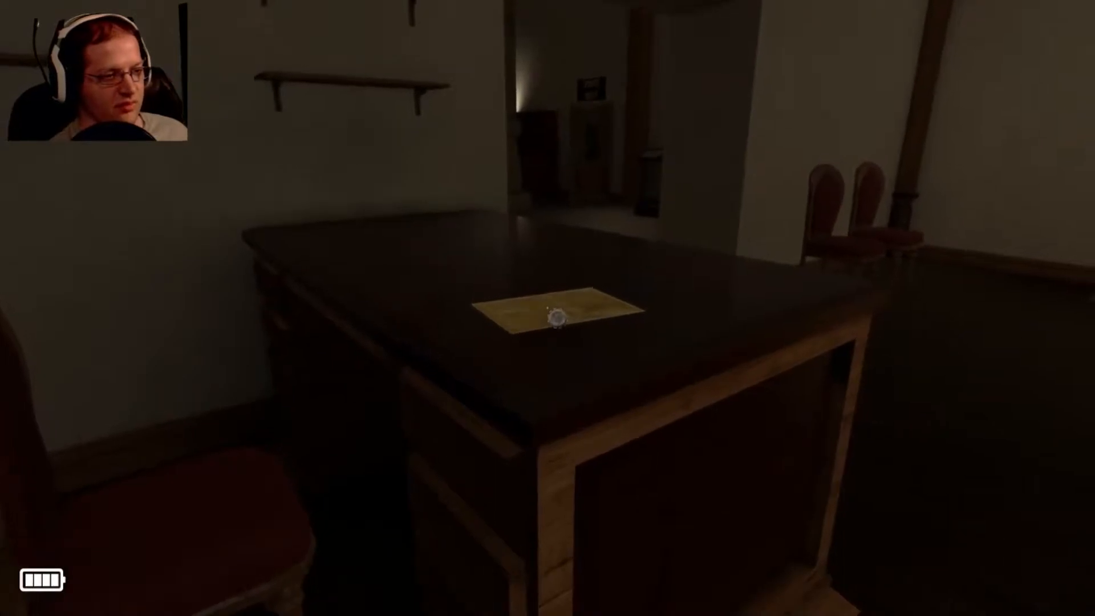
mouse_move(547, 315)
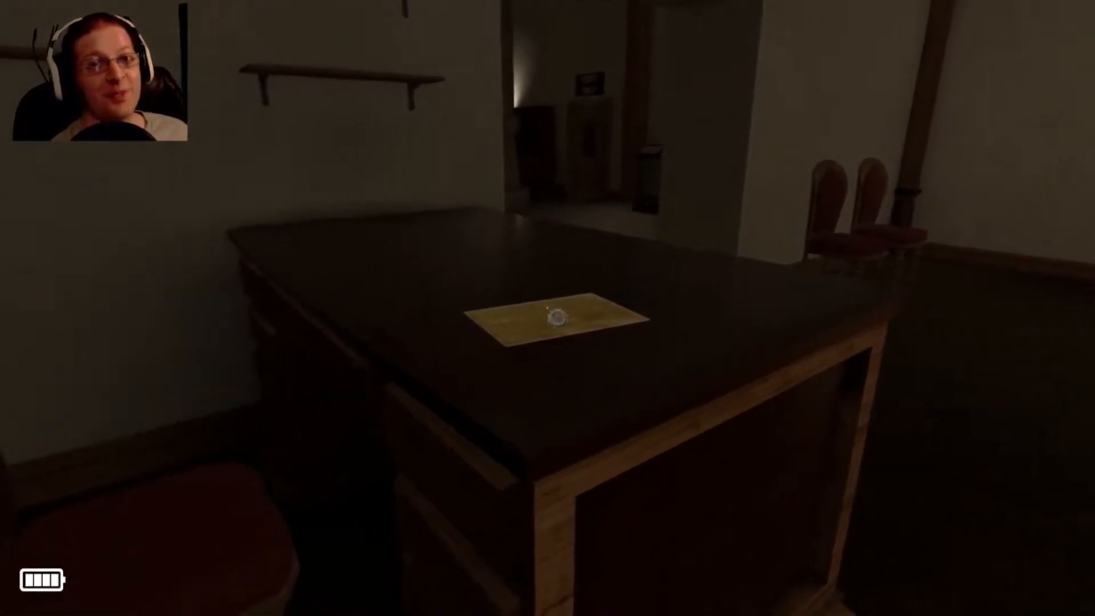
click(546, 316)
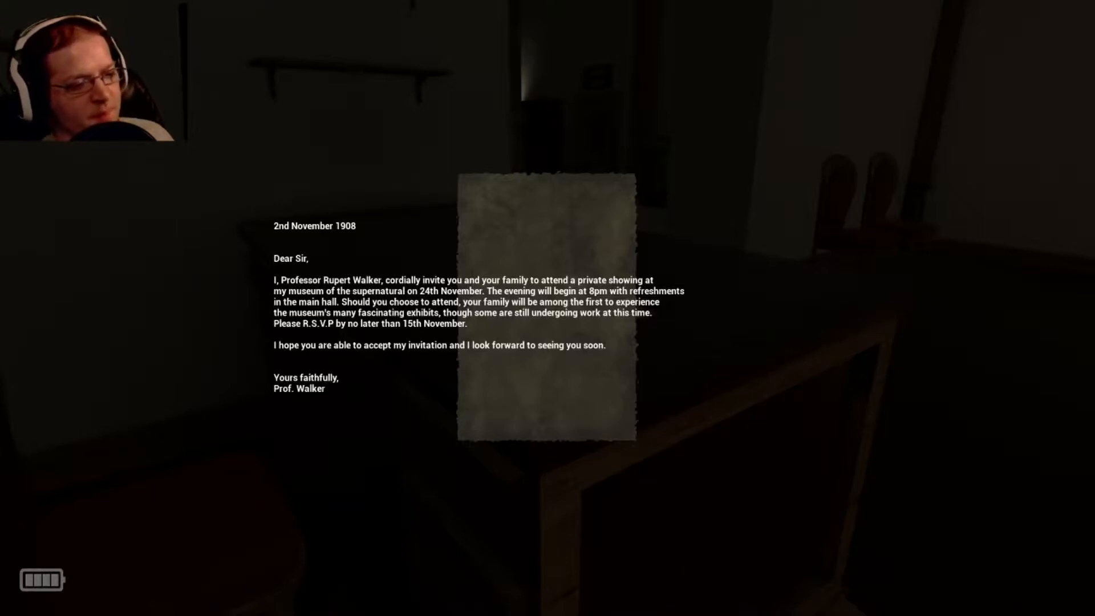
click(547, 308)
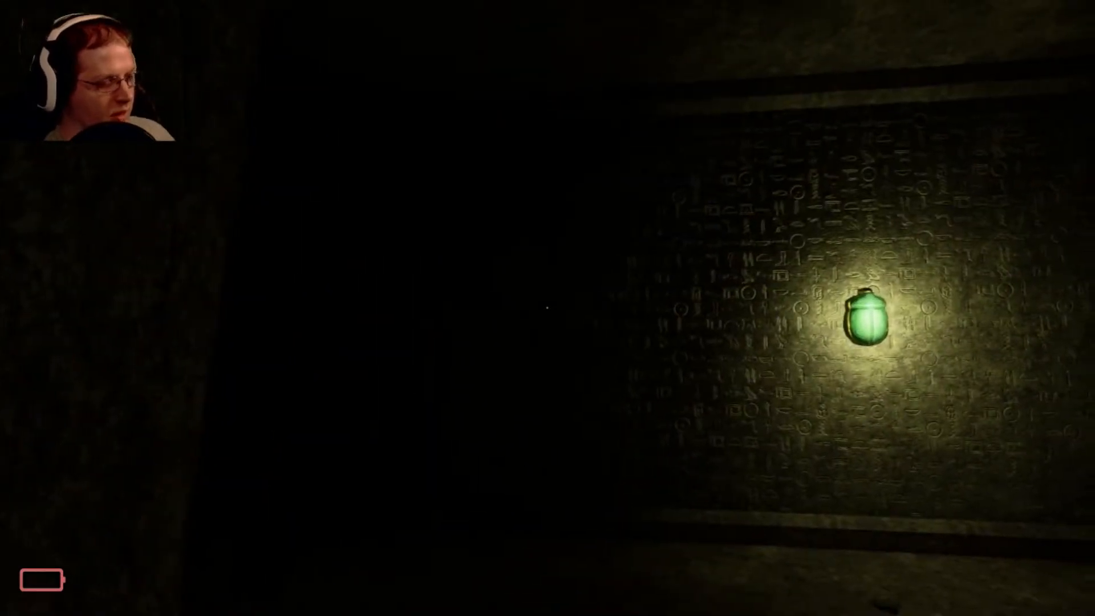
- Review the controls reference from the pause menu, then continue playing in the tomb
key(Escape)
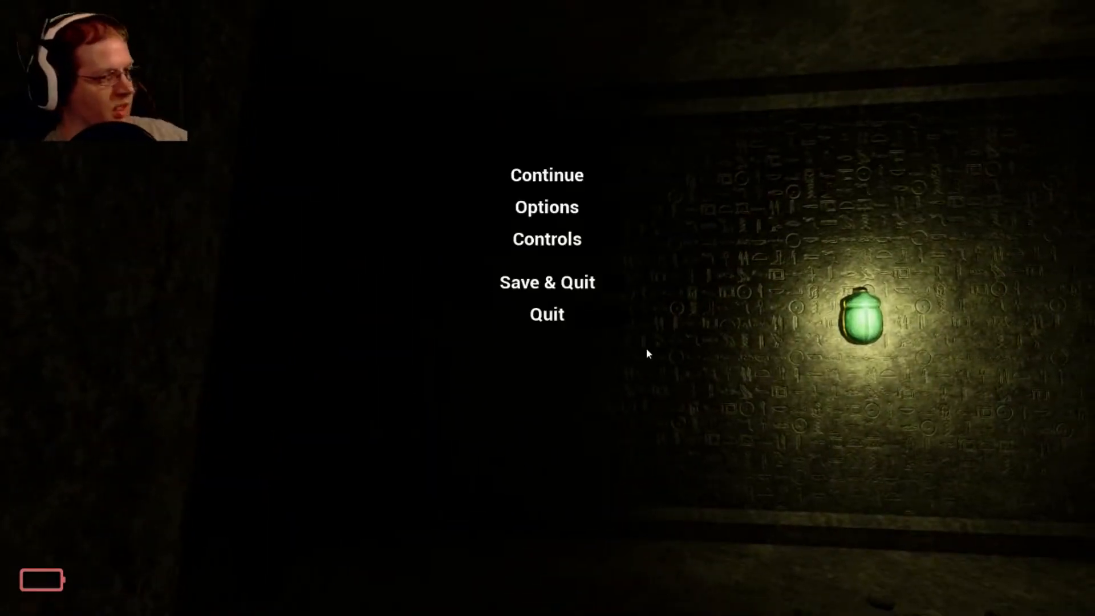
click(546, 238)
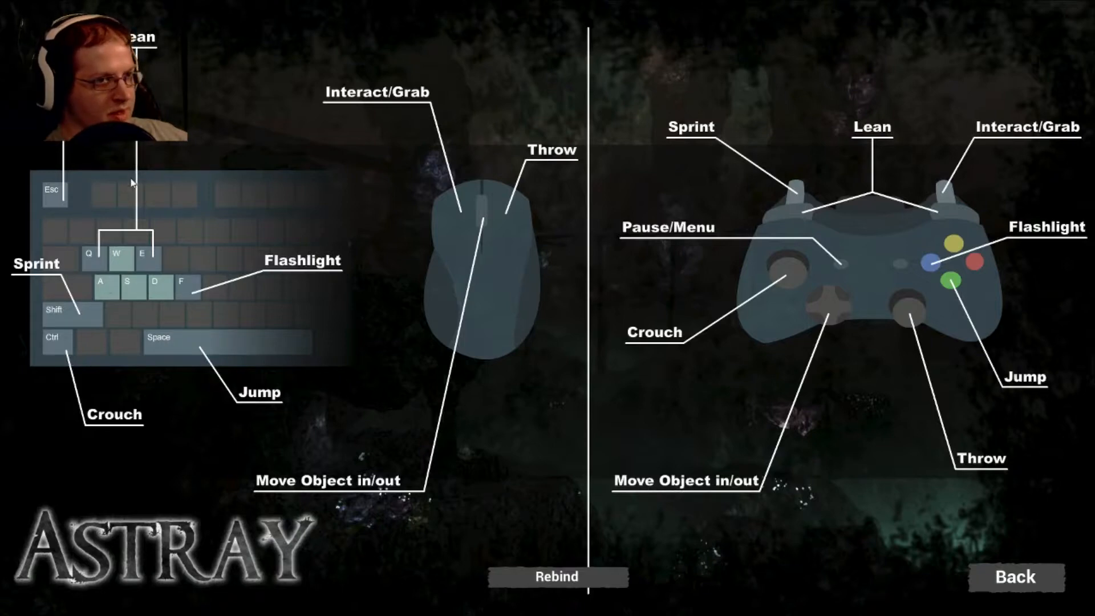
click(1015, 577)
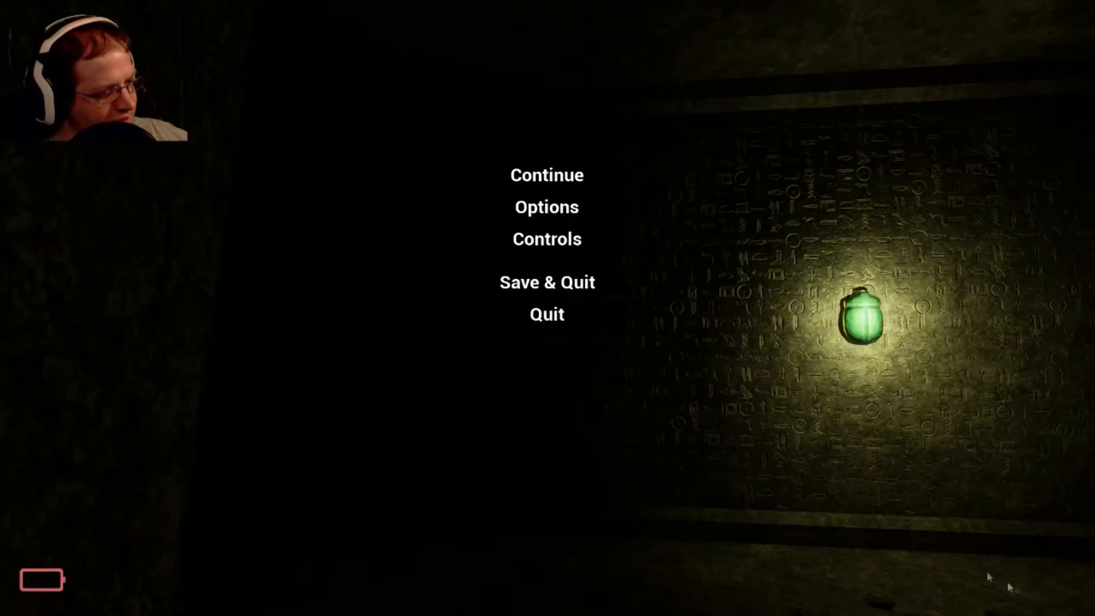
click(546, 175)
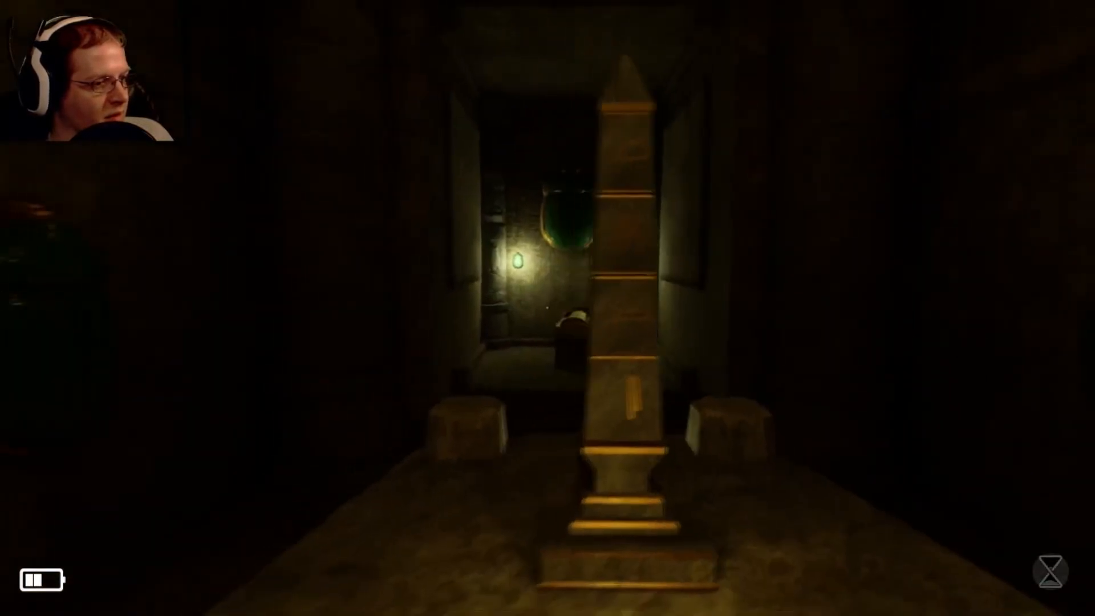
mouse_move(548, 308)
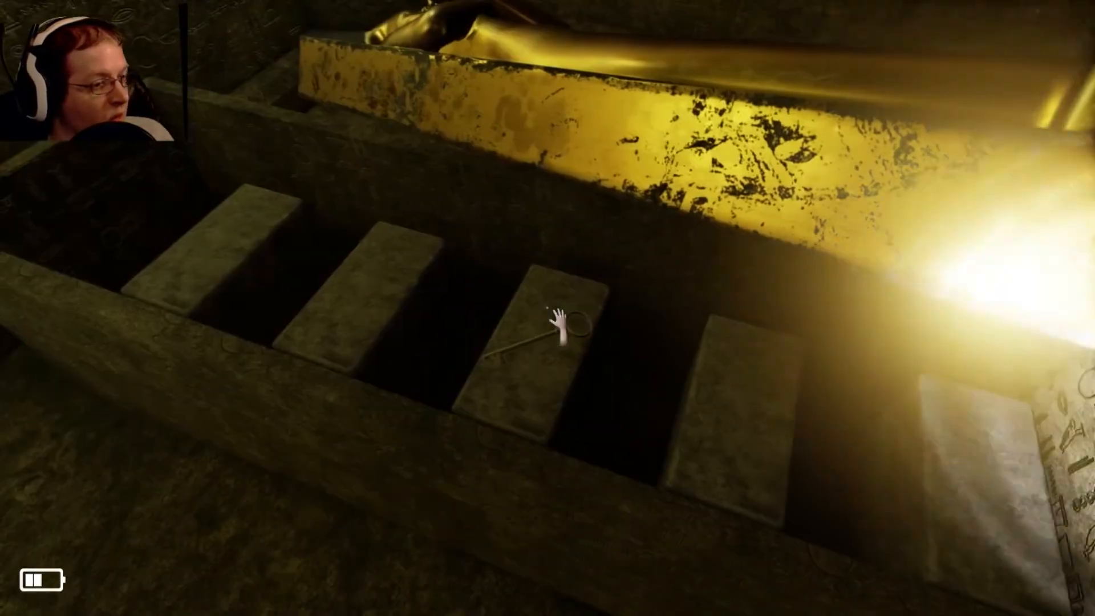
- Pick up the Egypt Exhibit Key from the stone step beside the golden sarcophagus
click(552, 335)
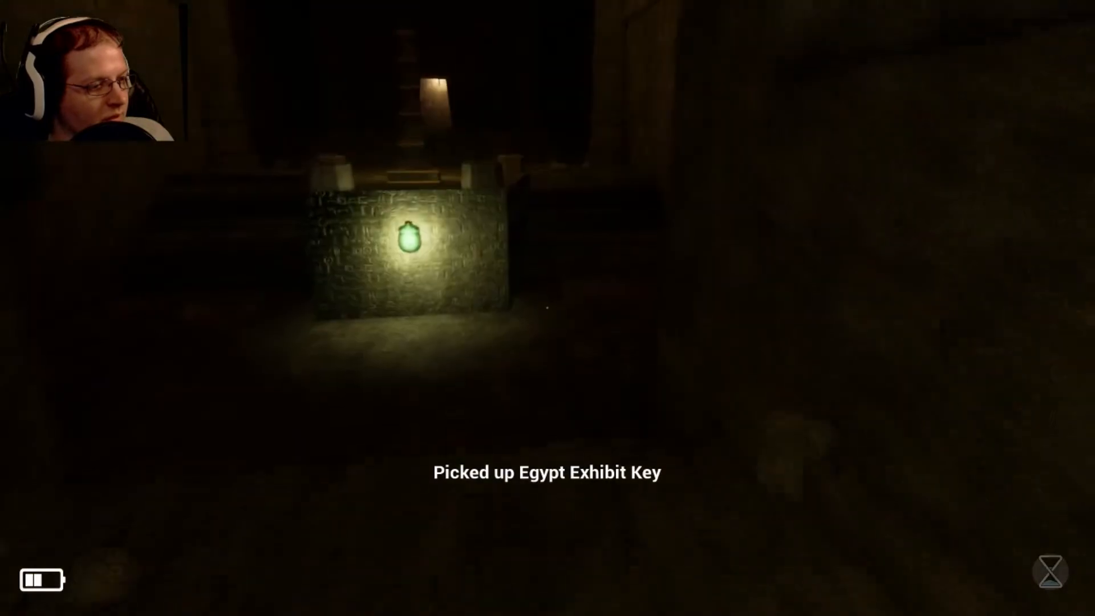